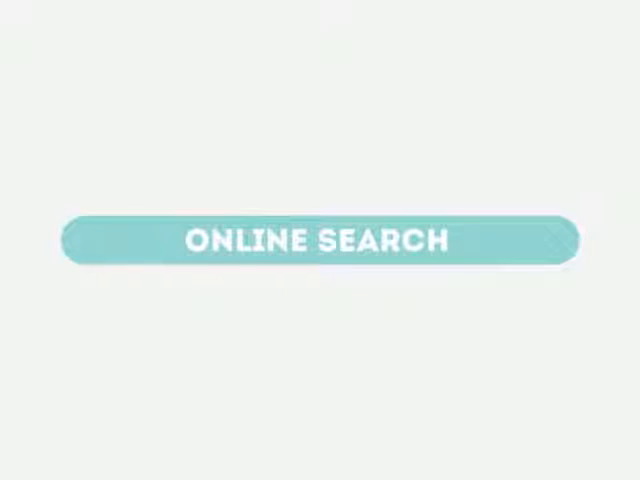
pyautogui.click(320, 239)
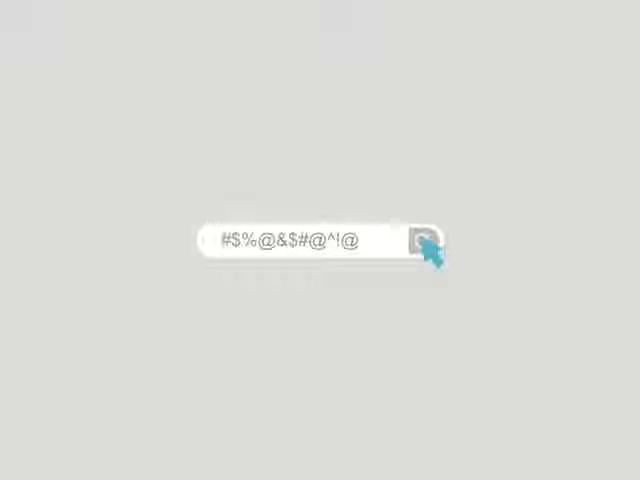
pyautogui.click(423, 240)
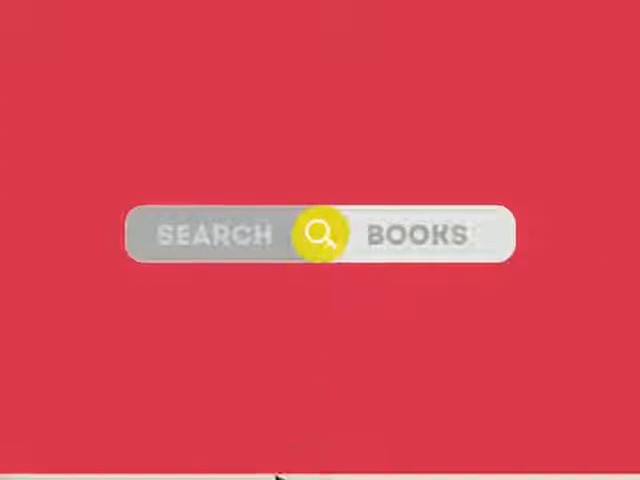
pyautogui.click(320, 236)
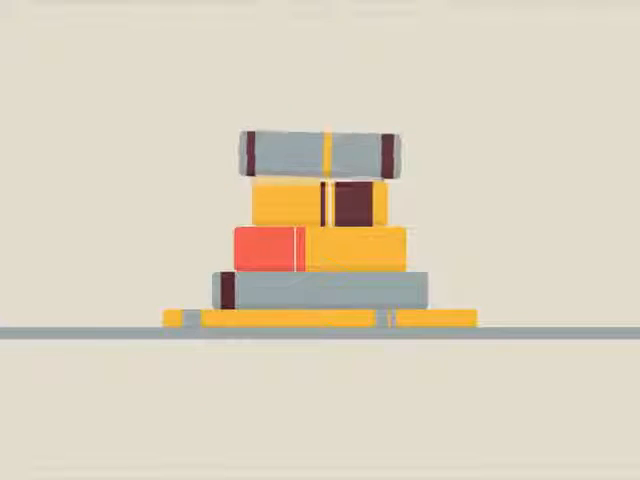